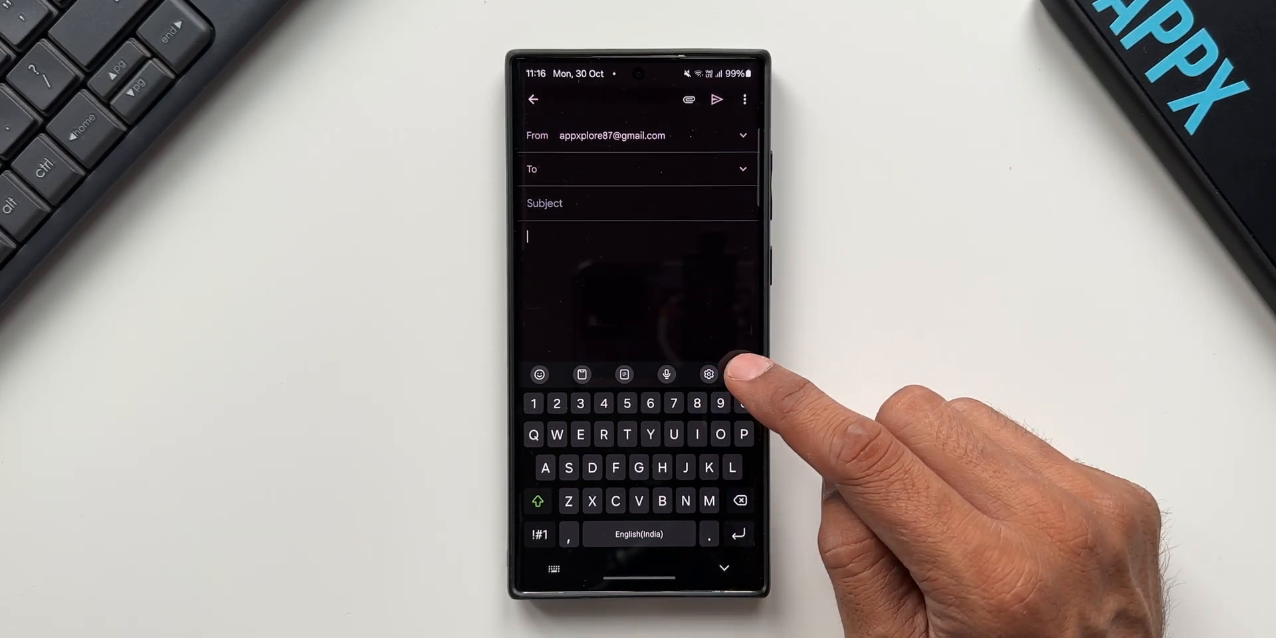
Step: Bring up the keyboard's extra tools panel (Handwriting, Translate, Extract text) over the draft
left_click(745, 375)
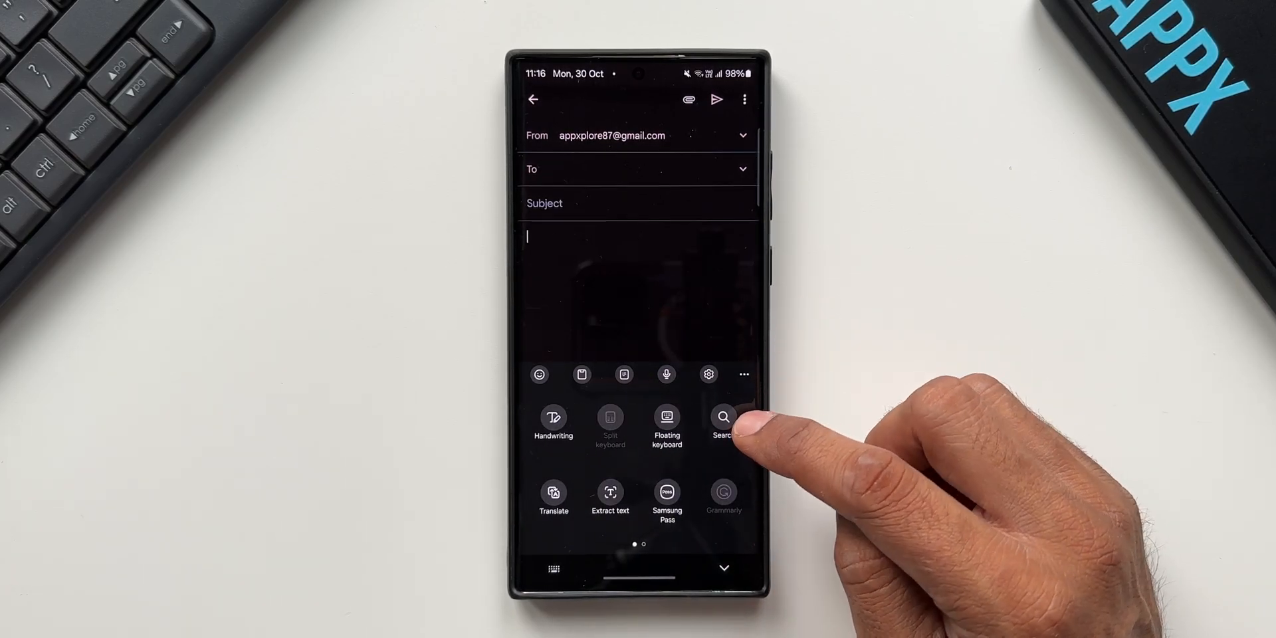
Step: Open universal search showing recent searches goa, running and thank you
left_click(723, 418)
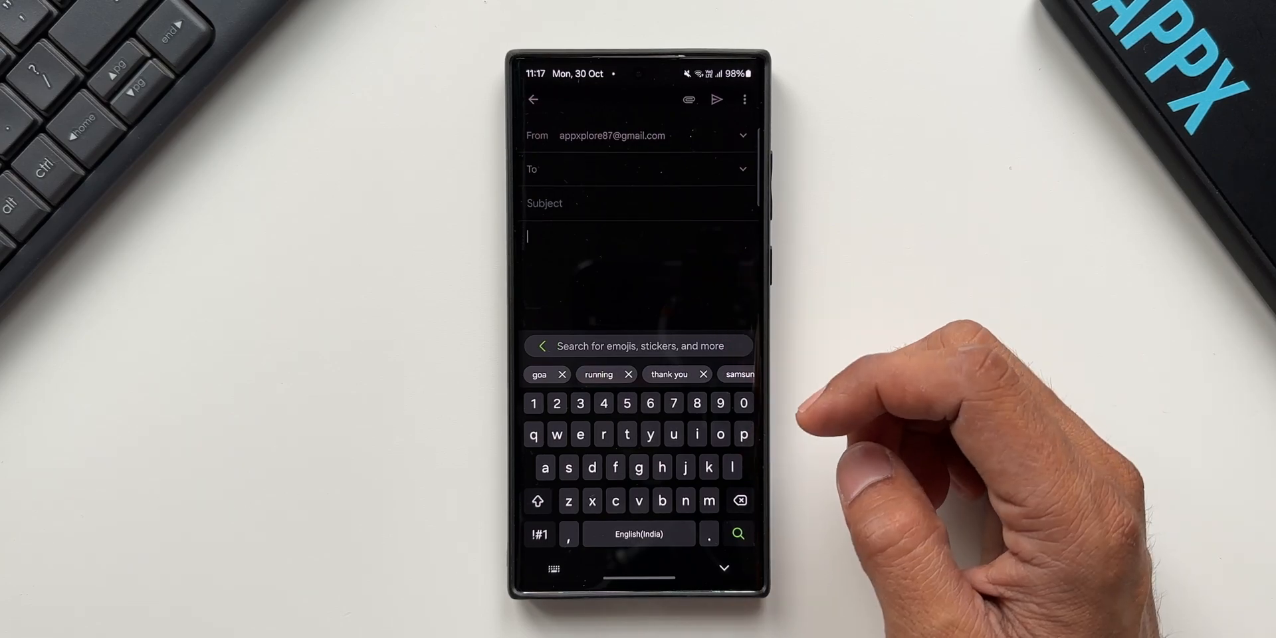
left_click(638, 467)
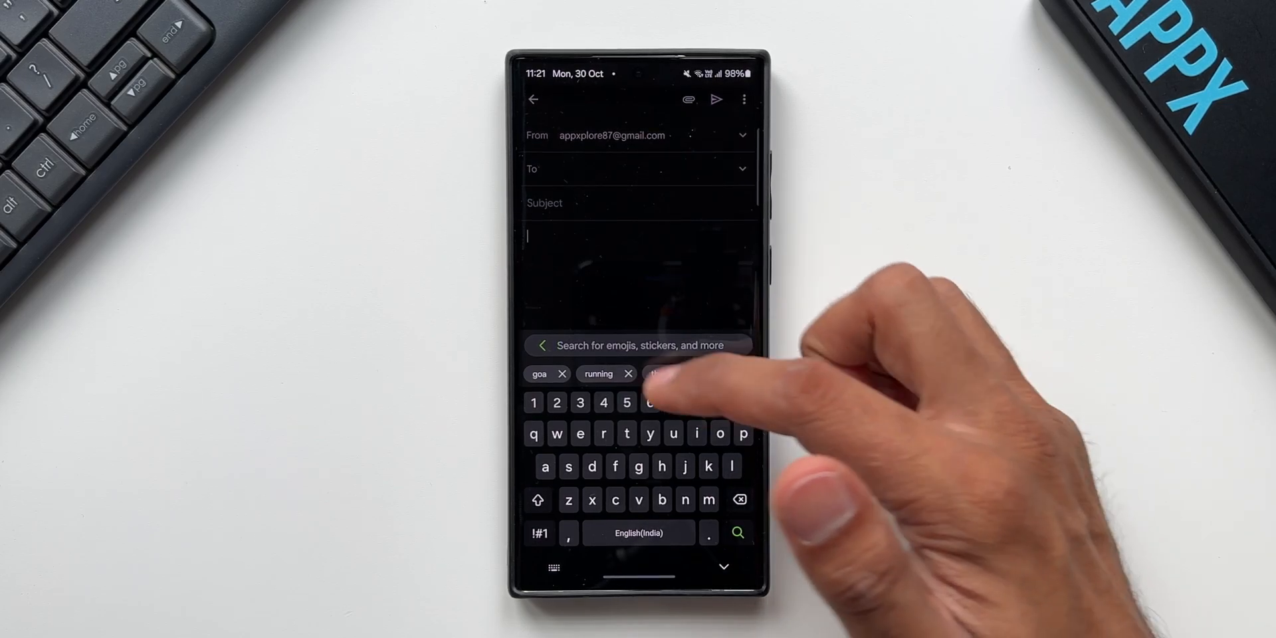
Step: Rerun the recent 'running' search and browse its emoji, YouTube, sticker and GIF results
left_click(598, 373)
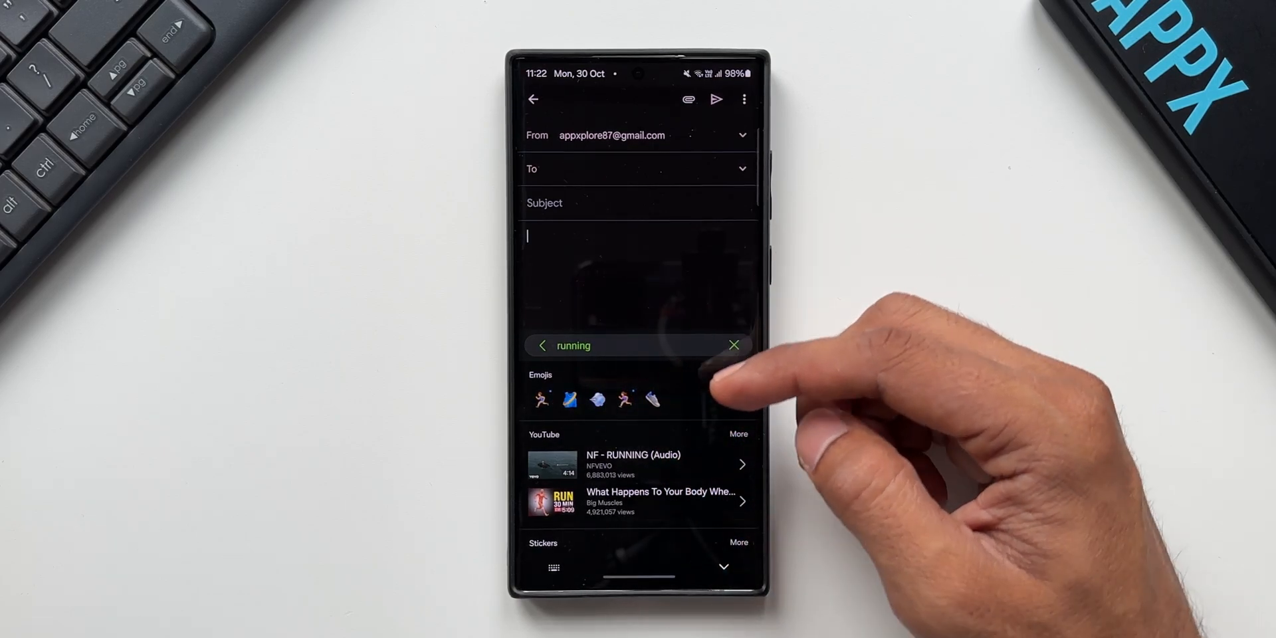
scroll("down", 3)
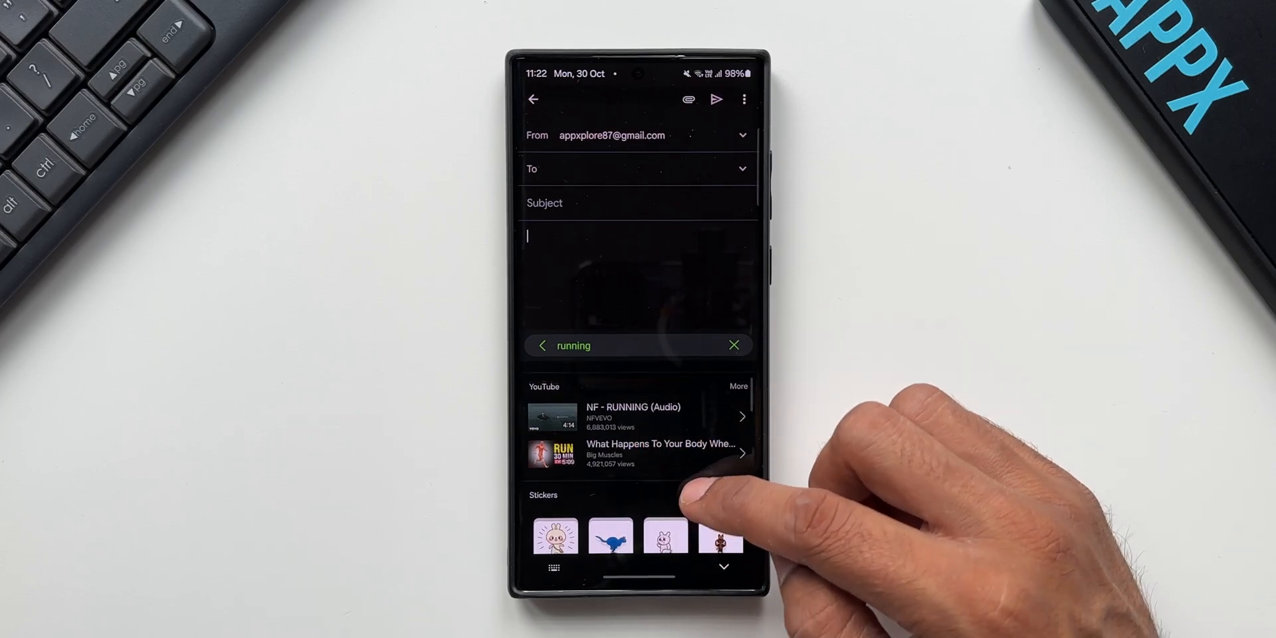
scroll("down", 3)
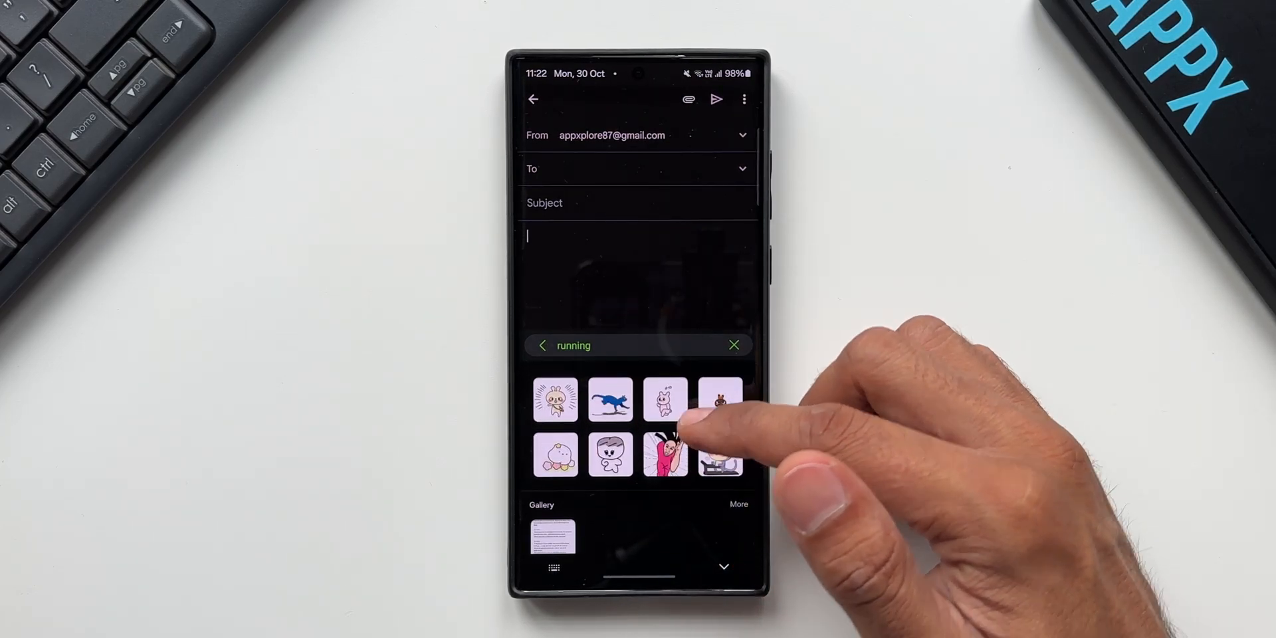
scroll("down", 3)
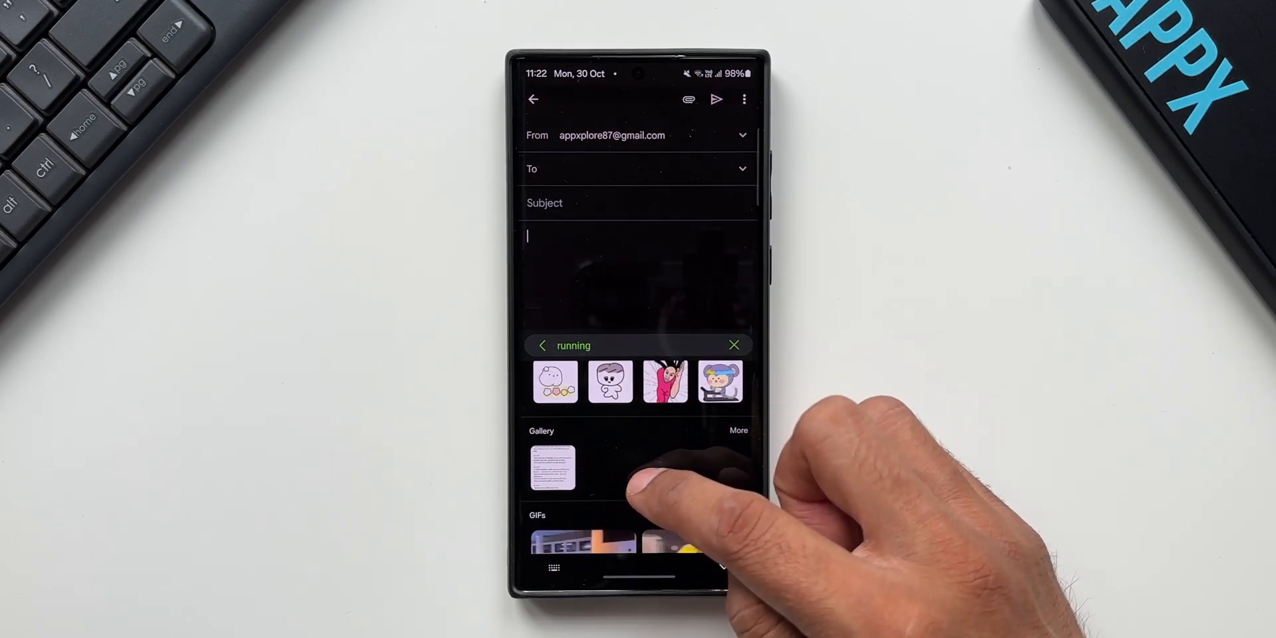
scroll("down", 3)
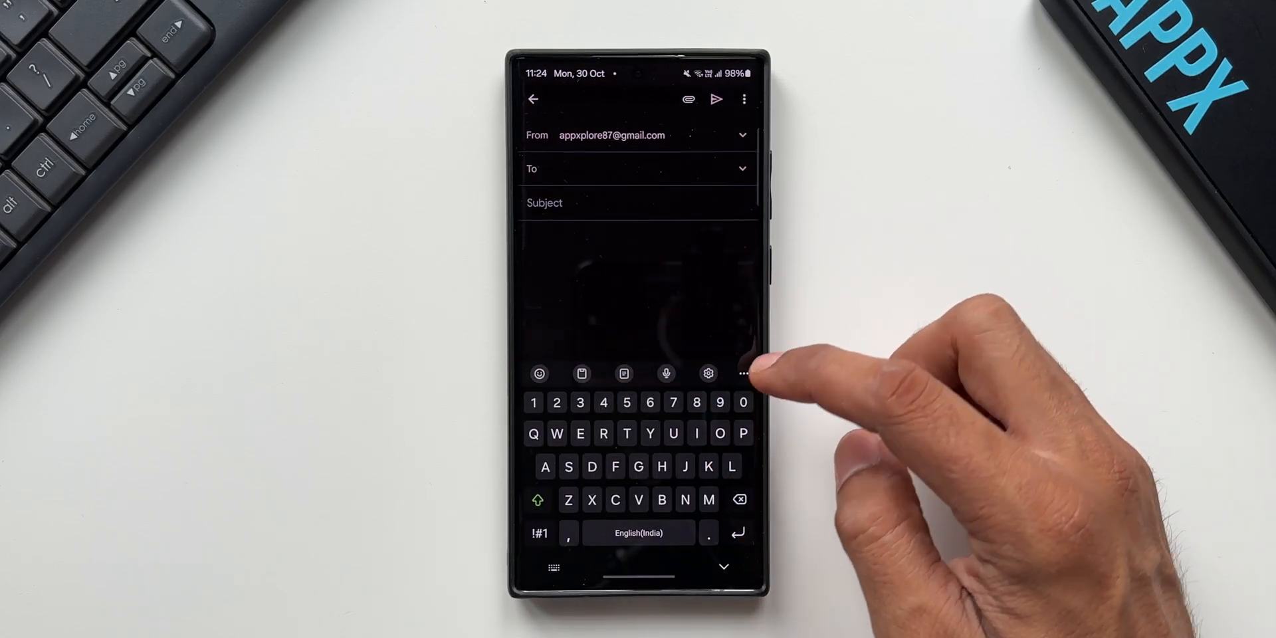
Step: Rerun the recent 'one ui 6.0 appx' search and browse its AppX YouTube videos
left_click(742, 373)
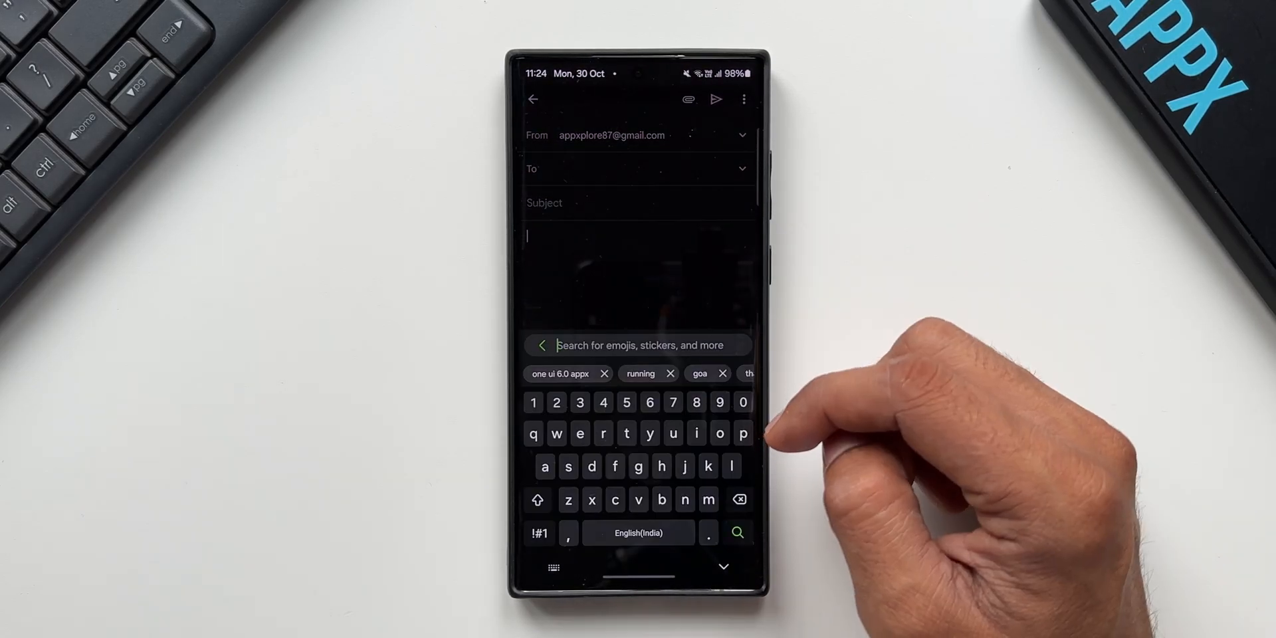
left_click(561, 373)
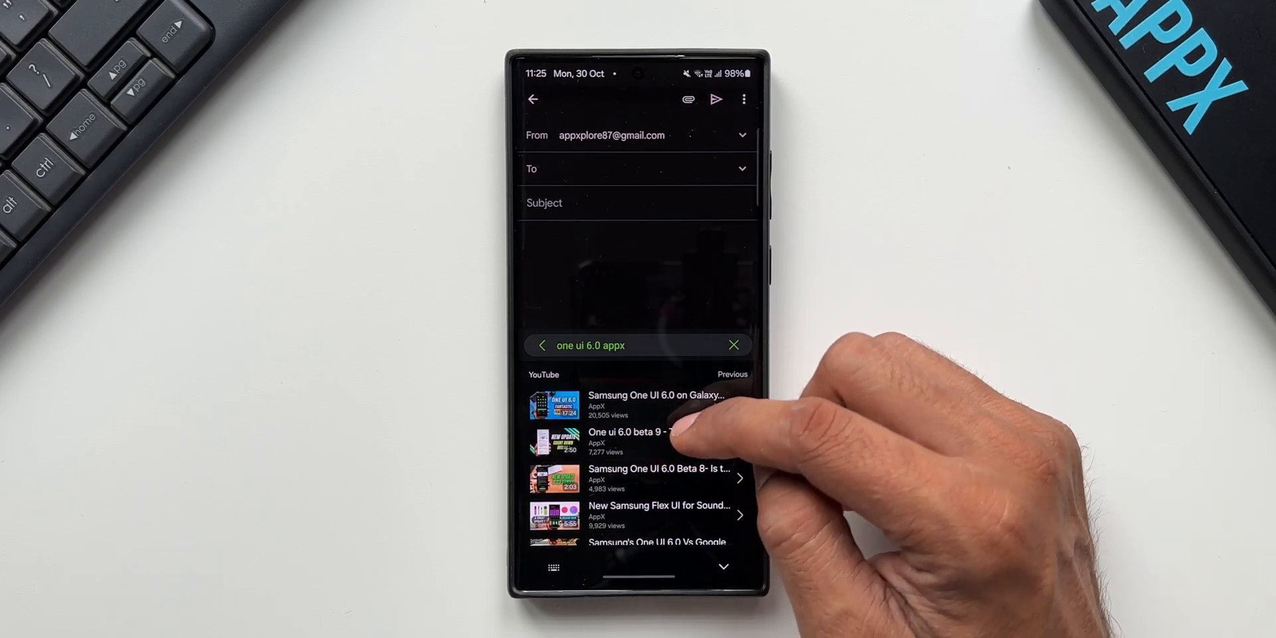
scroll("down", 3)
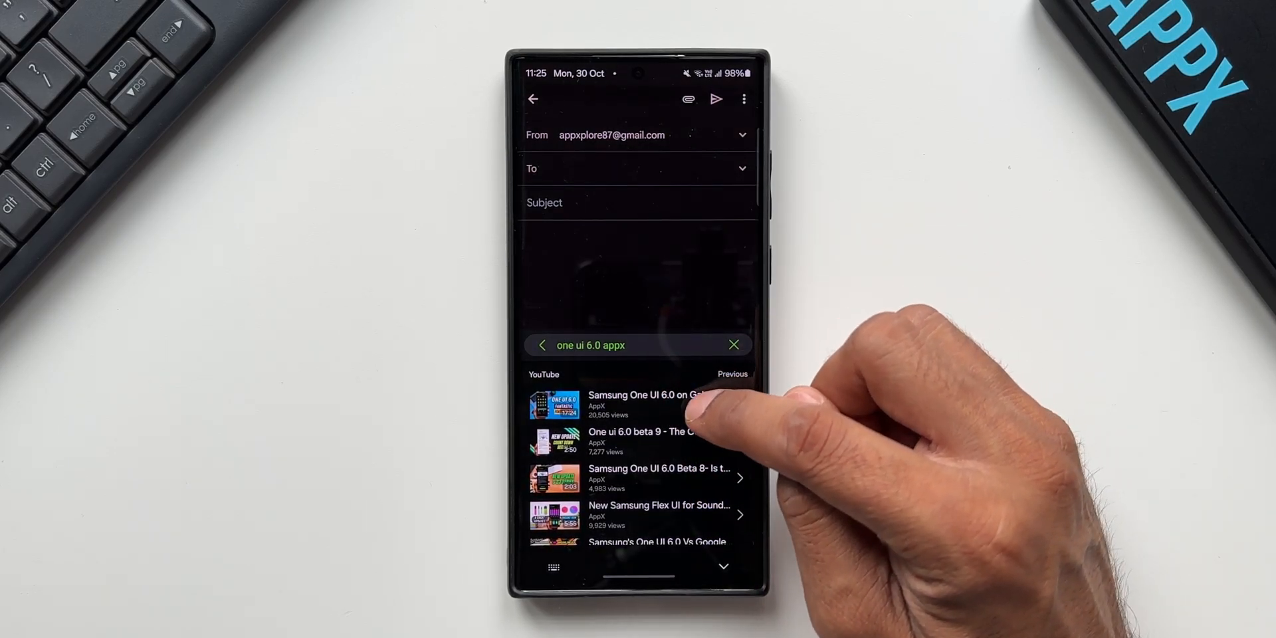
Step: Pick the first One UI 6.0 video from the YouTube results
left_click(644, 404)
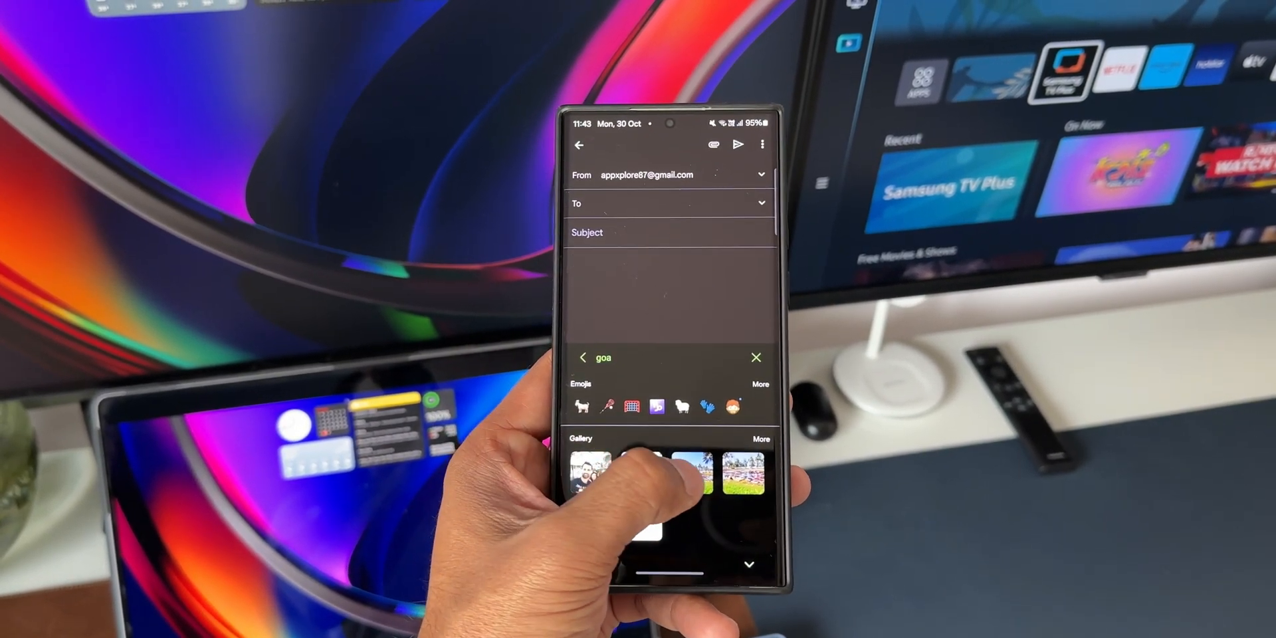
Step: Insert the One UI 6.0 video title and YouTube link into the email, then clear the search text
left_click(749, 478)
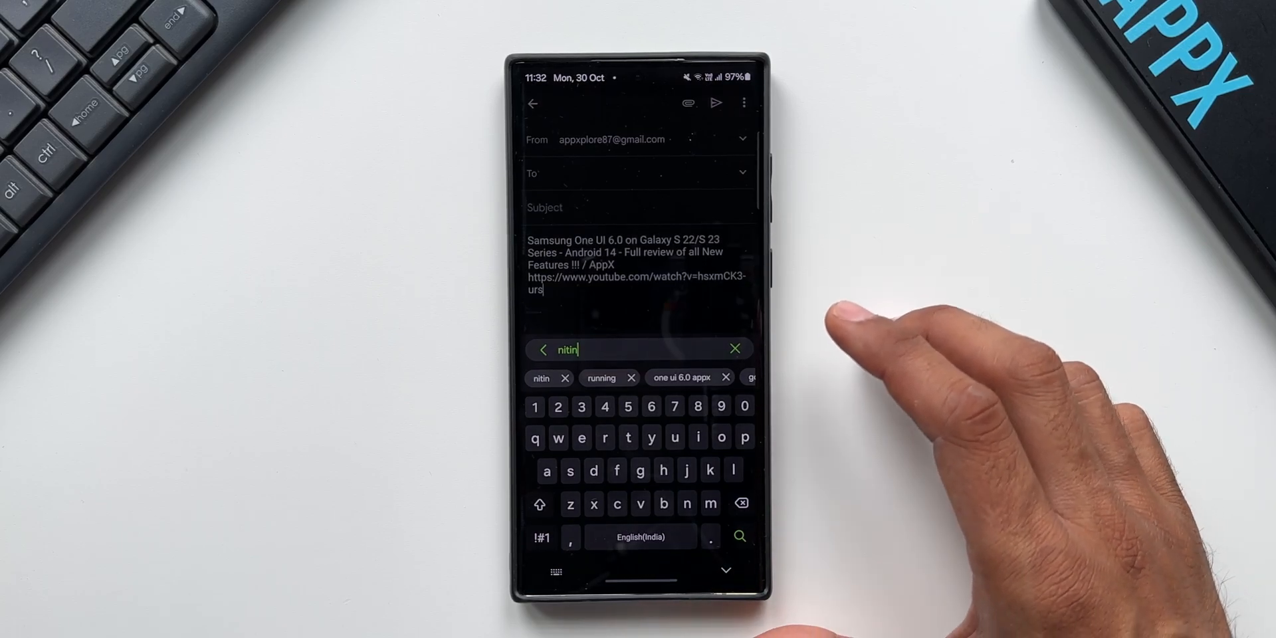
left_click(735, 349)
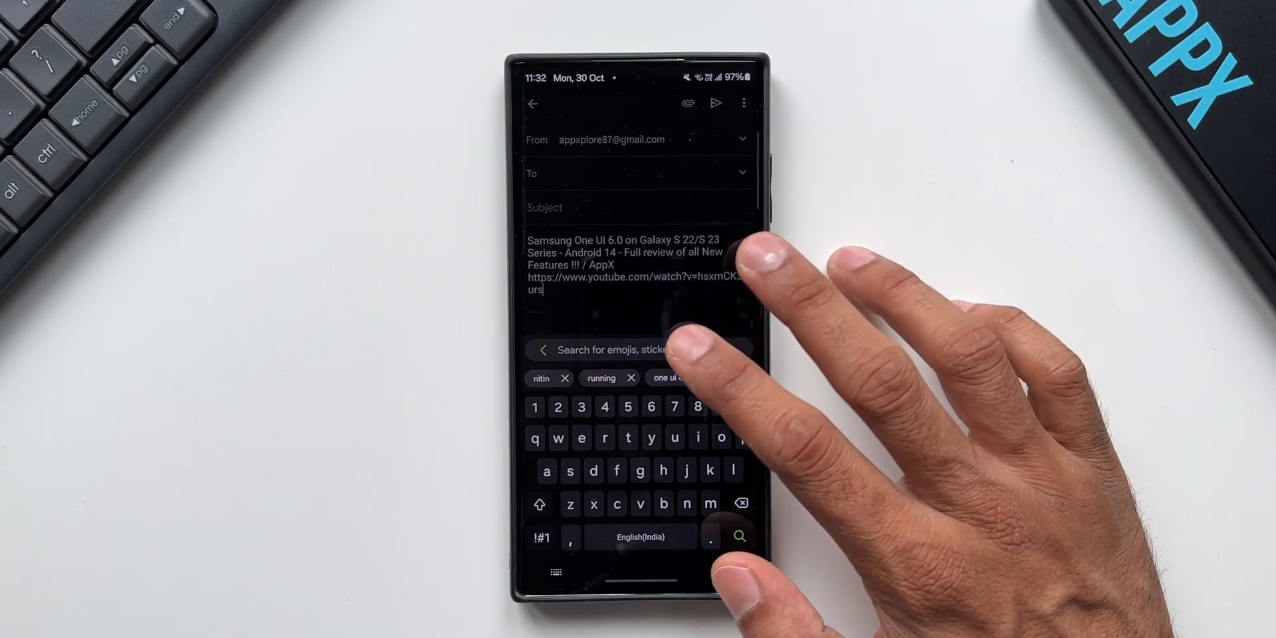